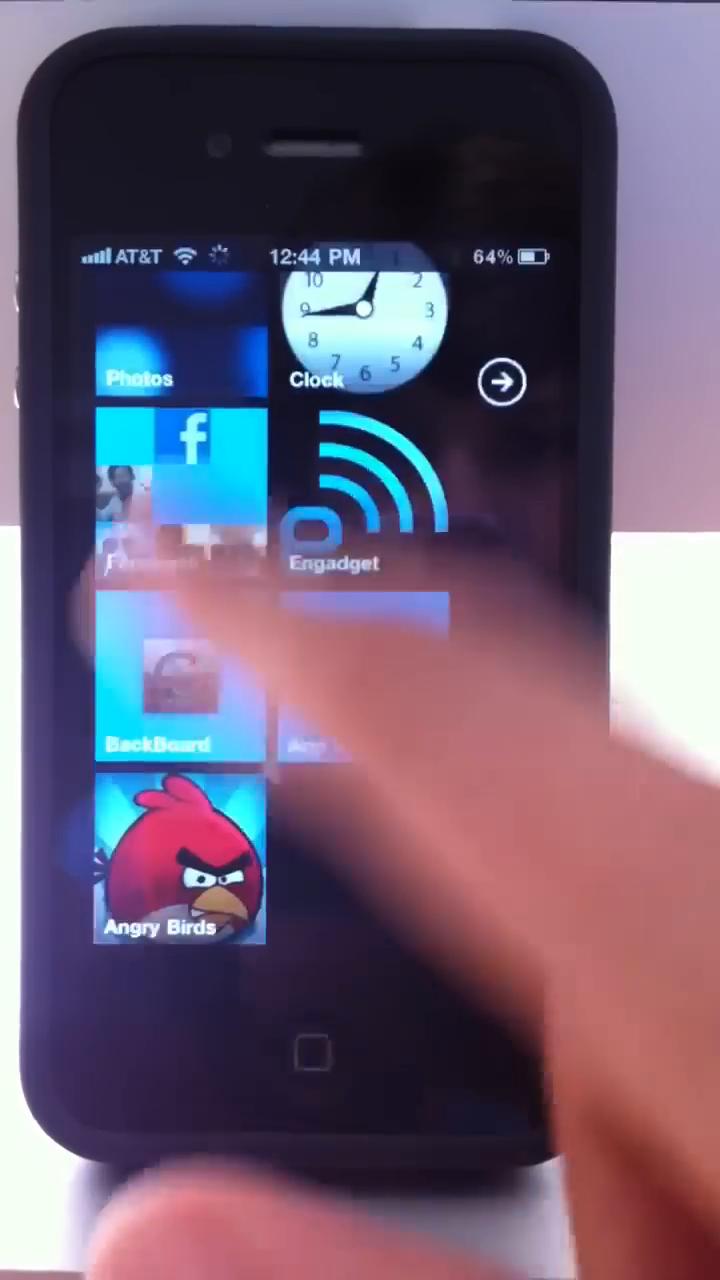
Open BackBoard's alphabetical app list from the start screen arrow and browse to the G entries like Google Earth.
scroll("down", 3)
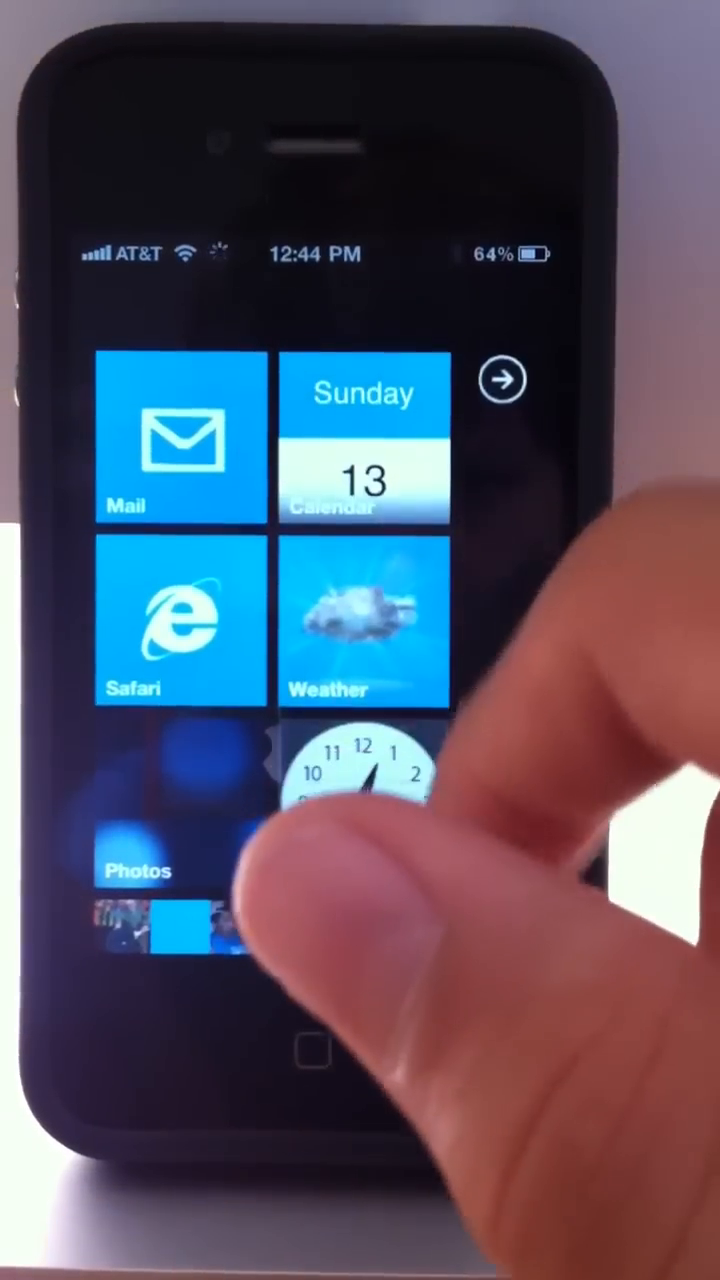
left_click(500, 380)
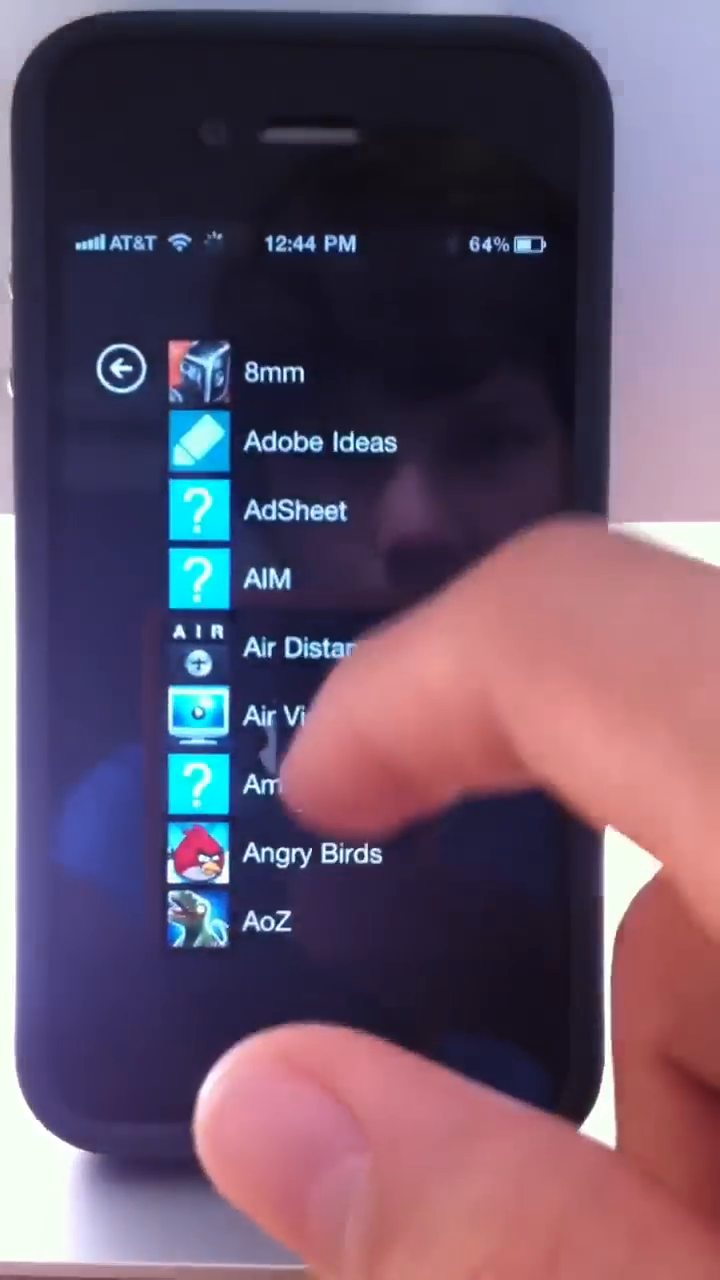
scroll("down", 3)
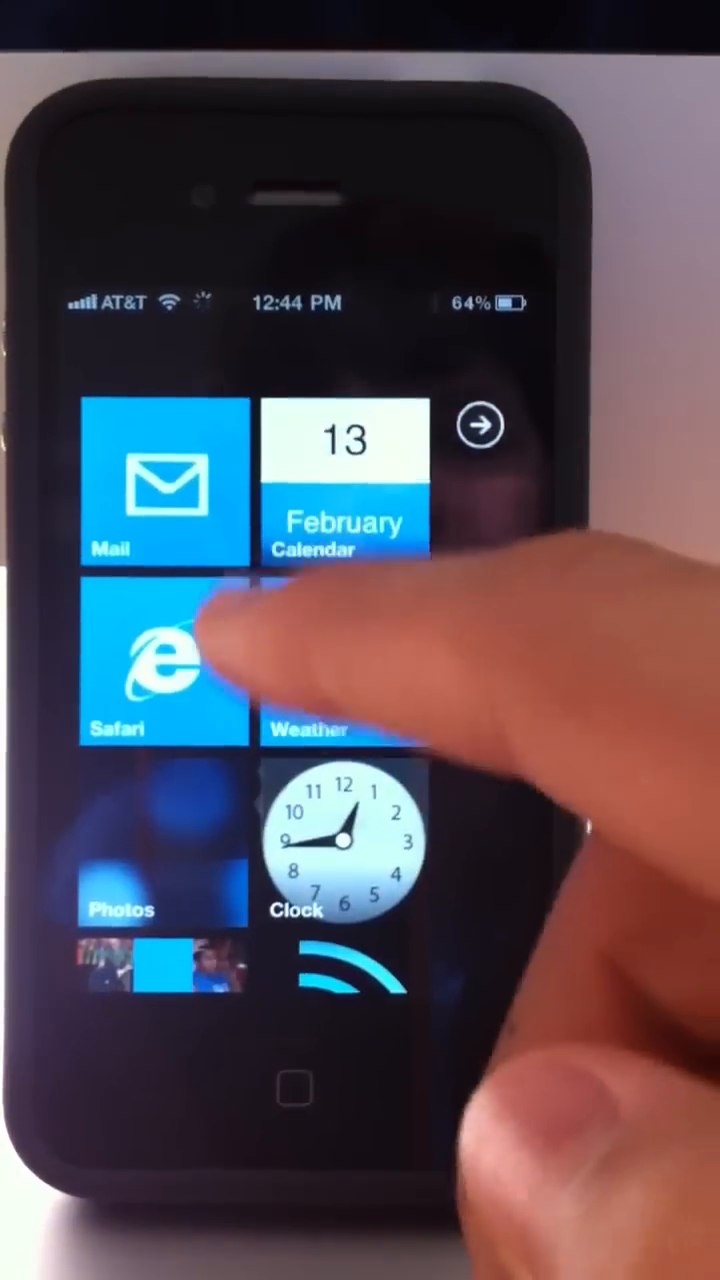
left_click(160, 664)
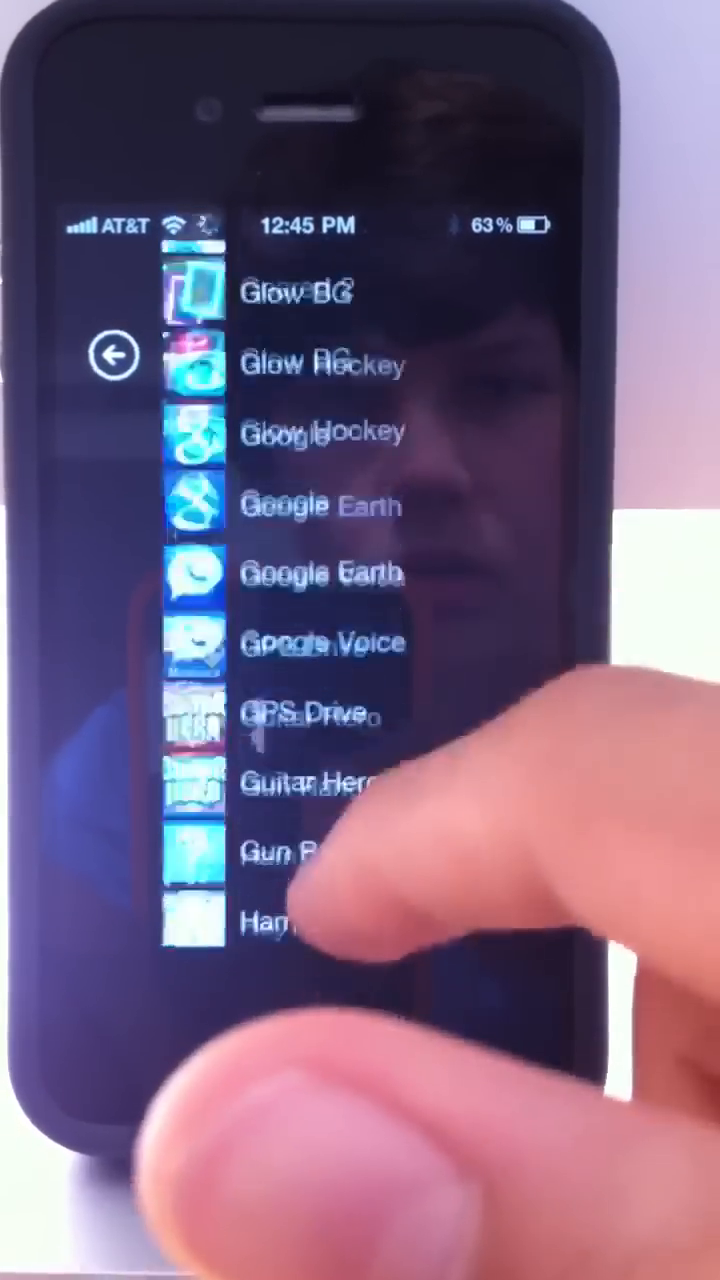
Scroll to Mega Worm and pin it as a start-screen tile beside Angry Birds.
scroll("down", 3)
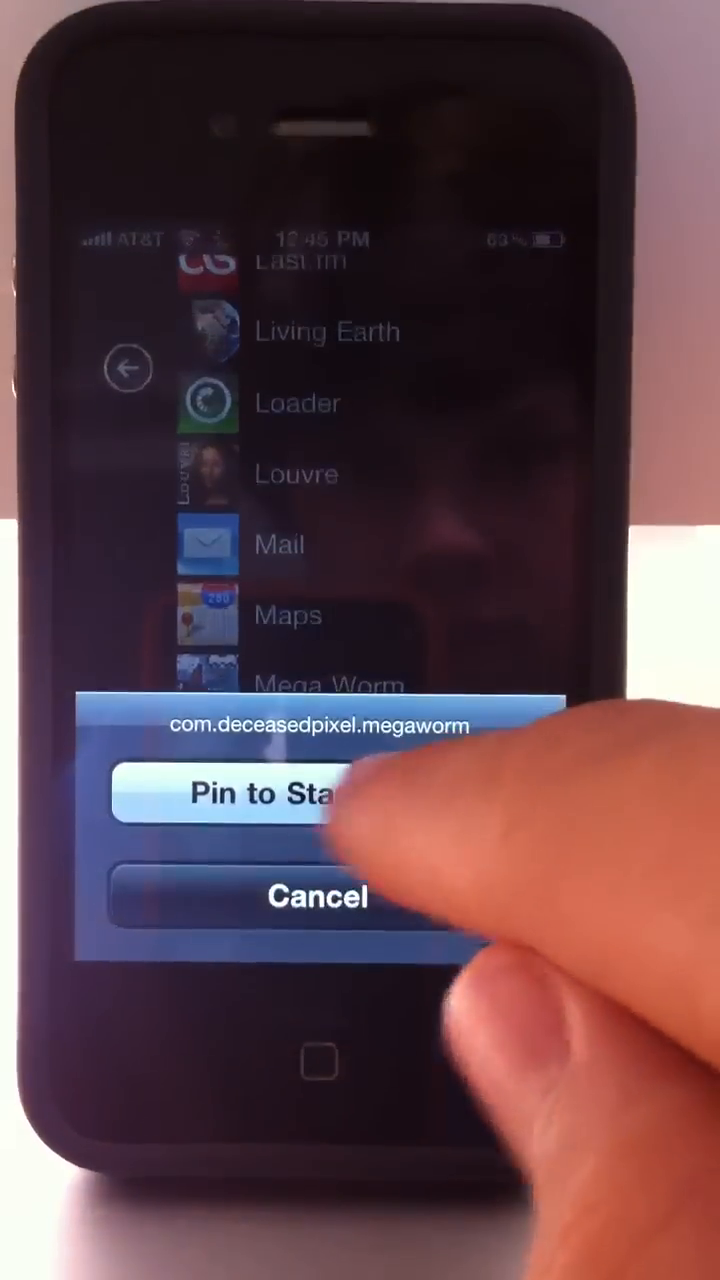
left_click(256, 792)
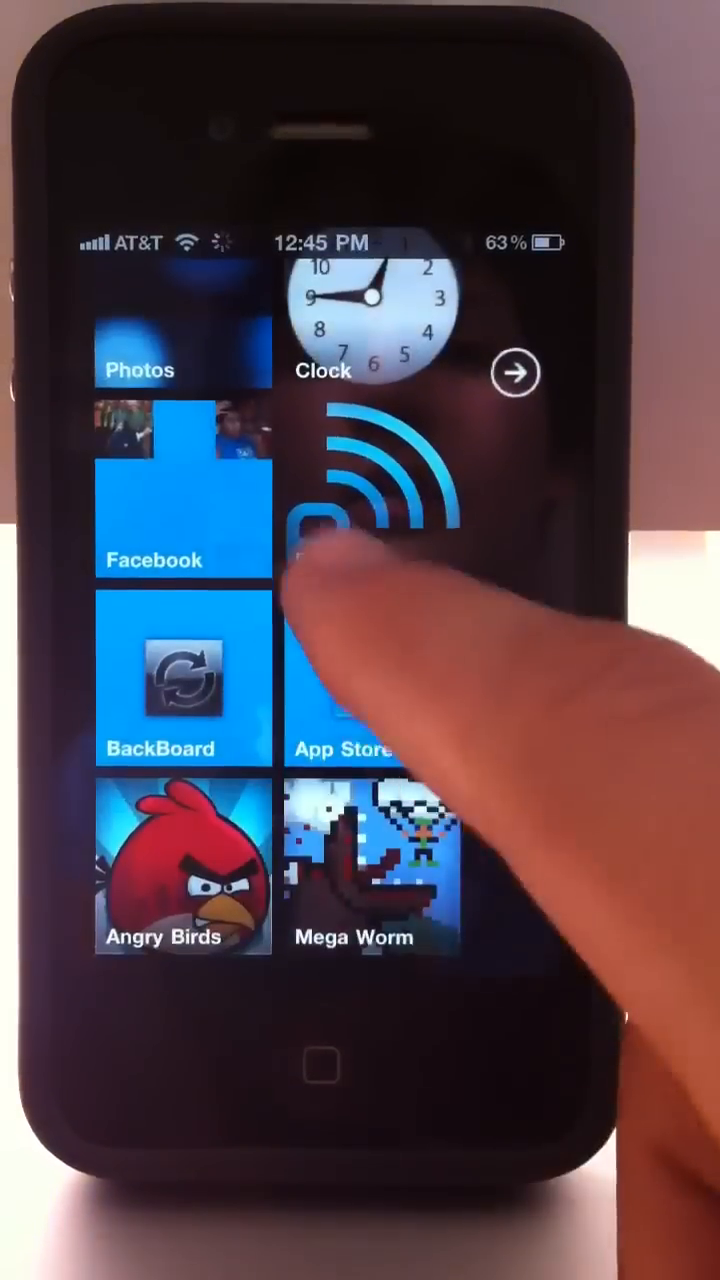
scroll("down", 3)
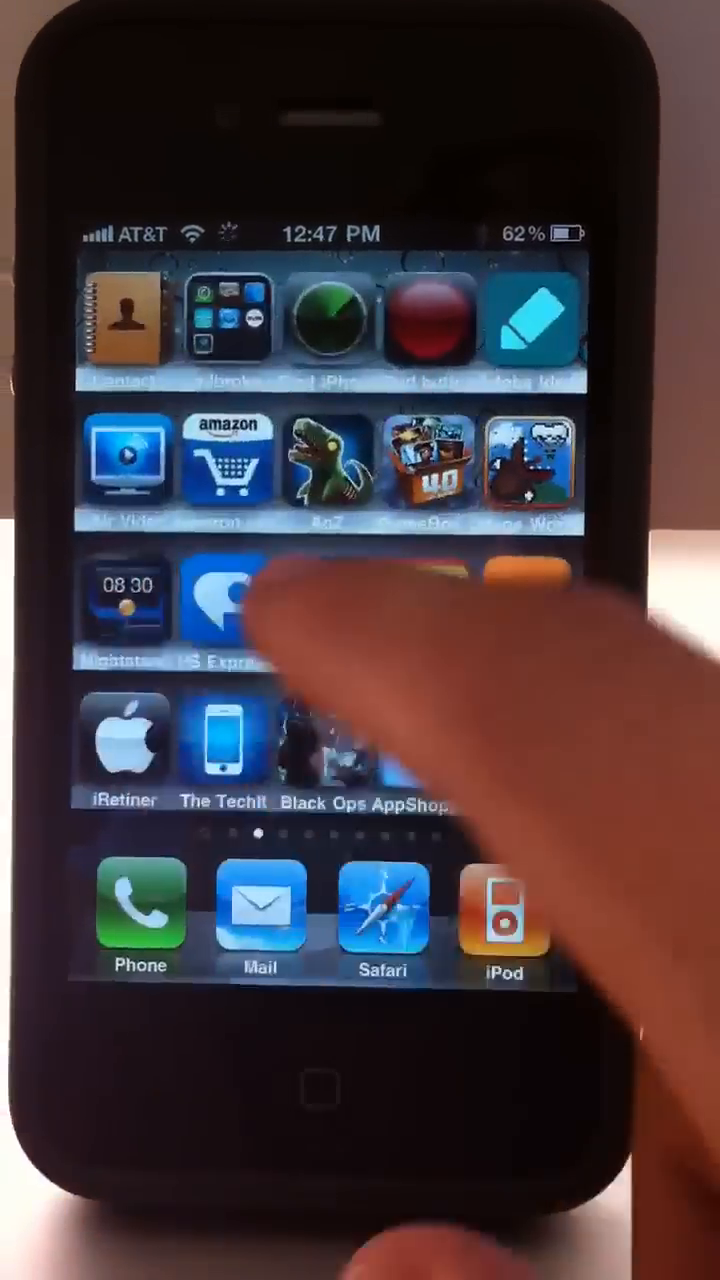
Swipe back to the first home-screen page showing Messages, Calendar and Photos.
scroll("left", 3)
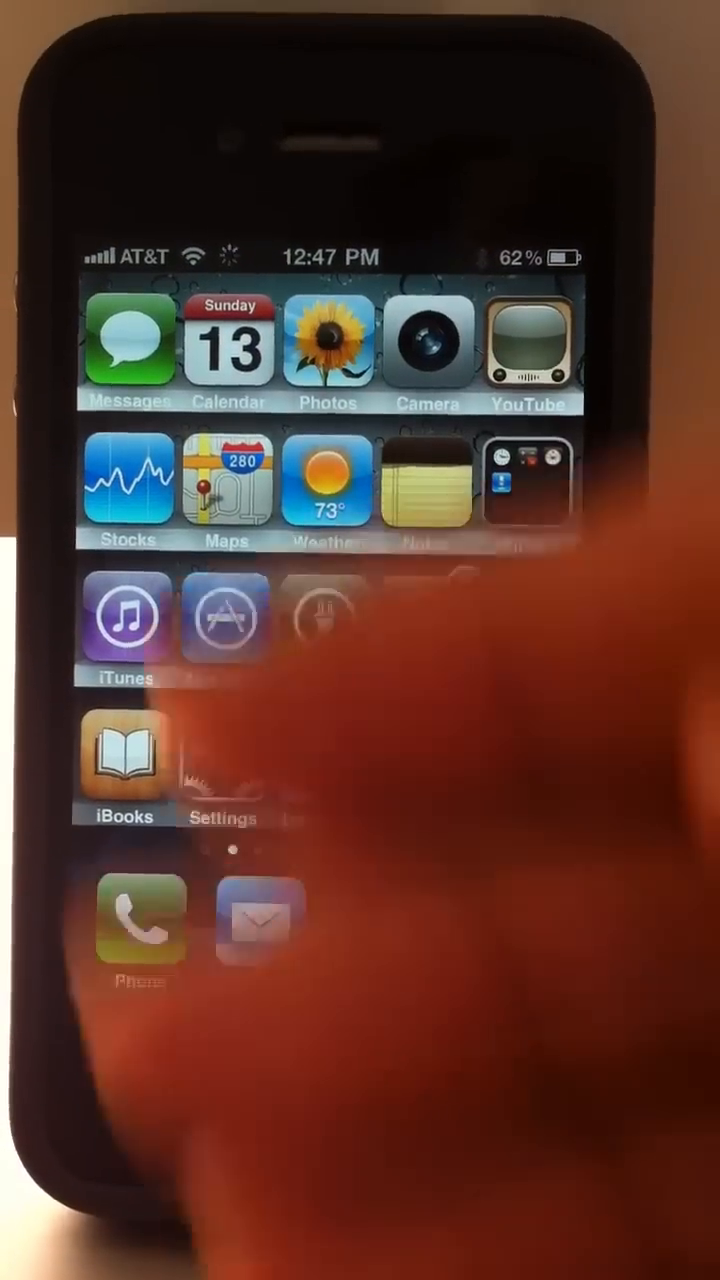